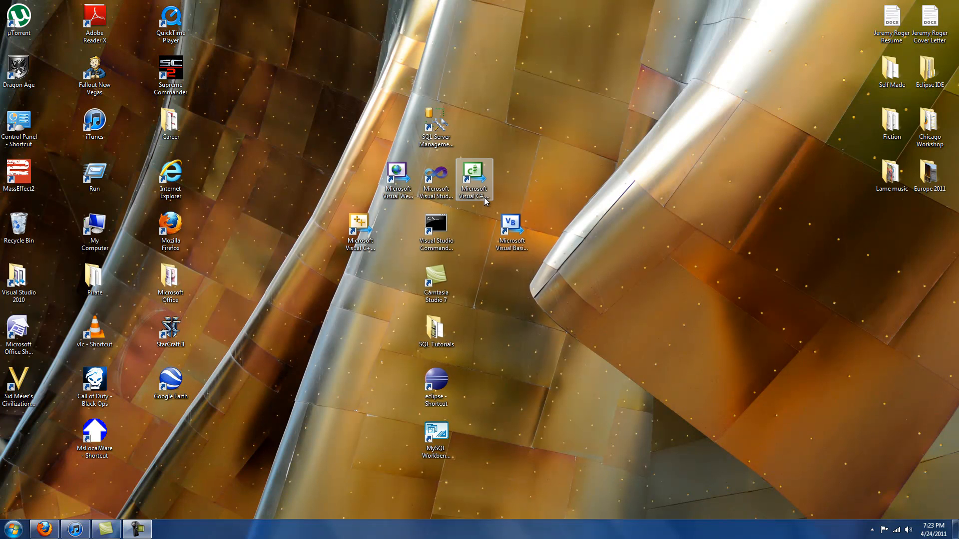
Launch Microsoft Visual C# 2010 Express from its desktop shortcut.
double_click(474, 177)
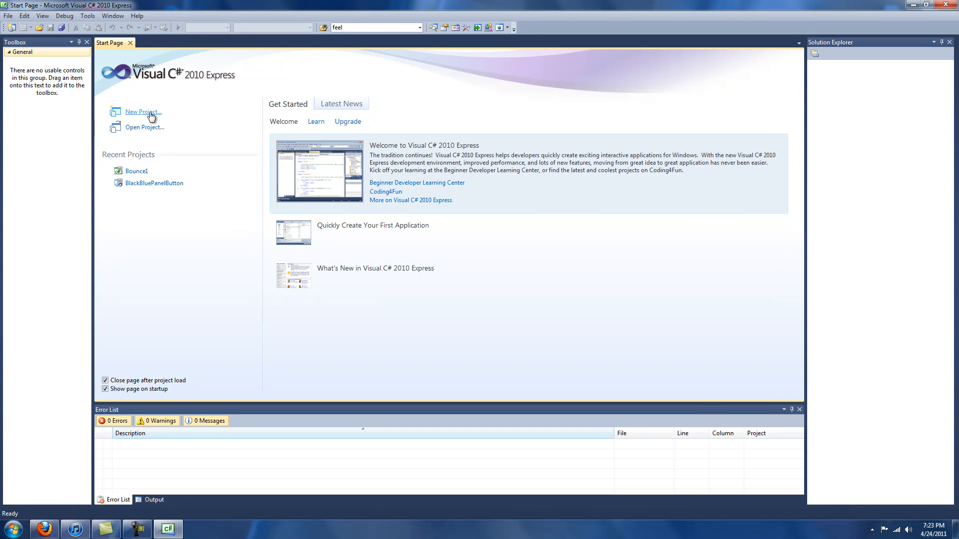
Create a new WPF Application project named 'Hello World'.
click(142, 112)
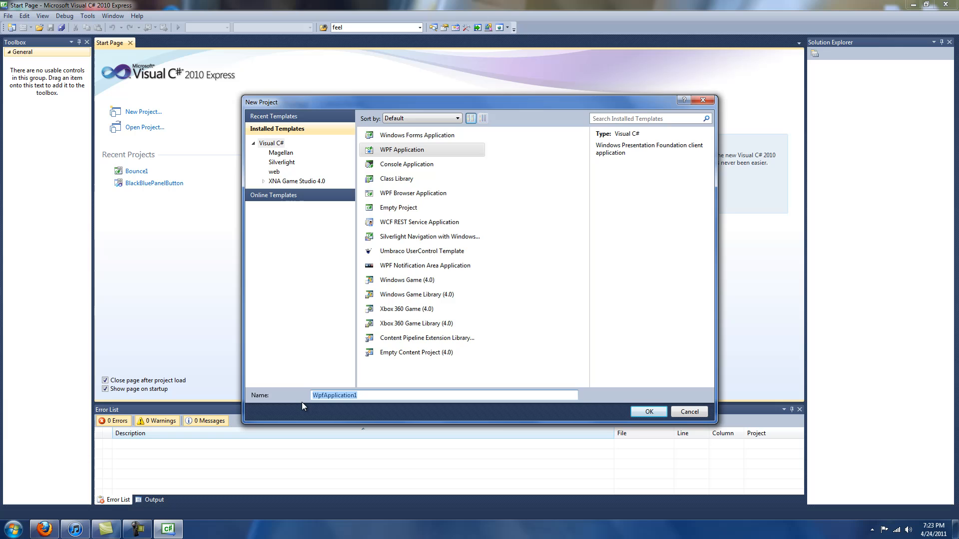
click(443, 395)
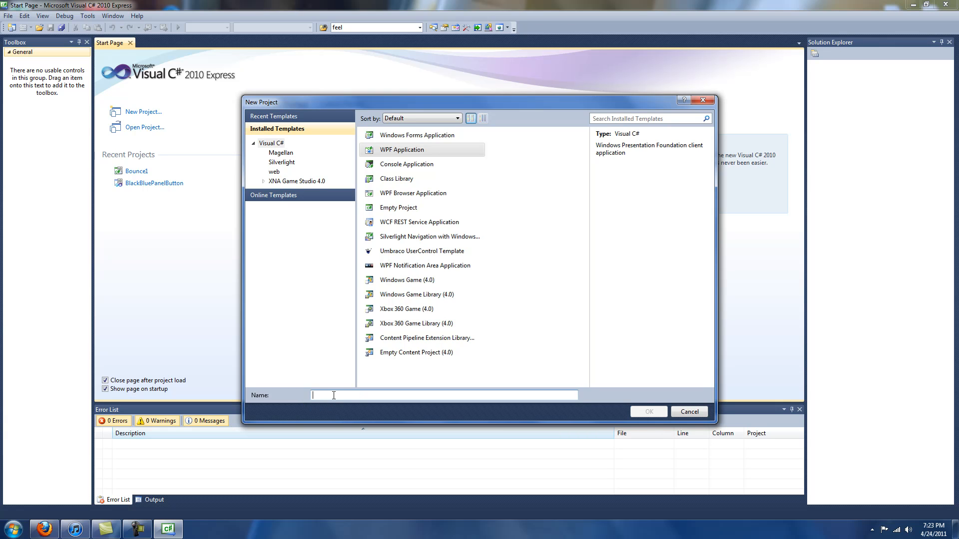
text(Hello World)
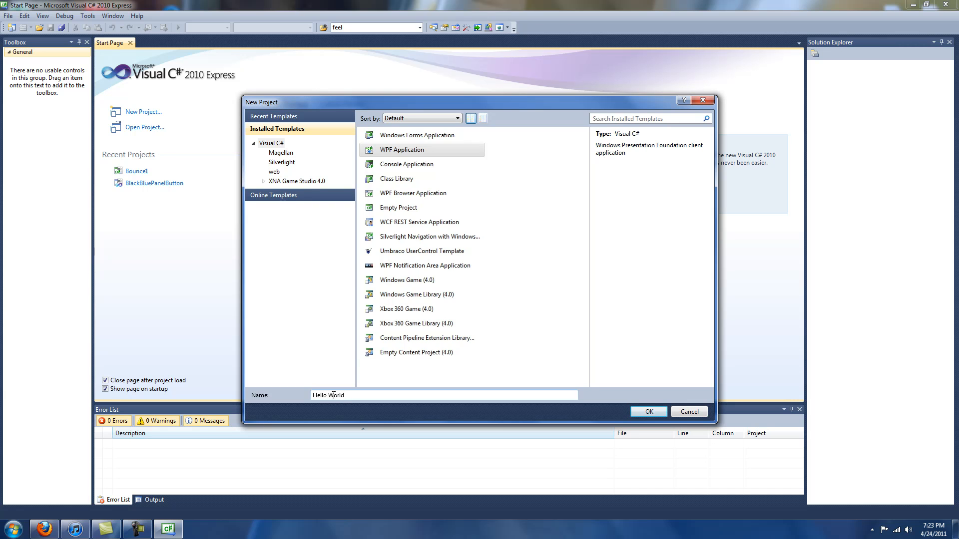
click(648, 411)
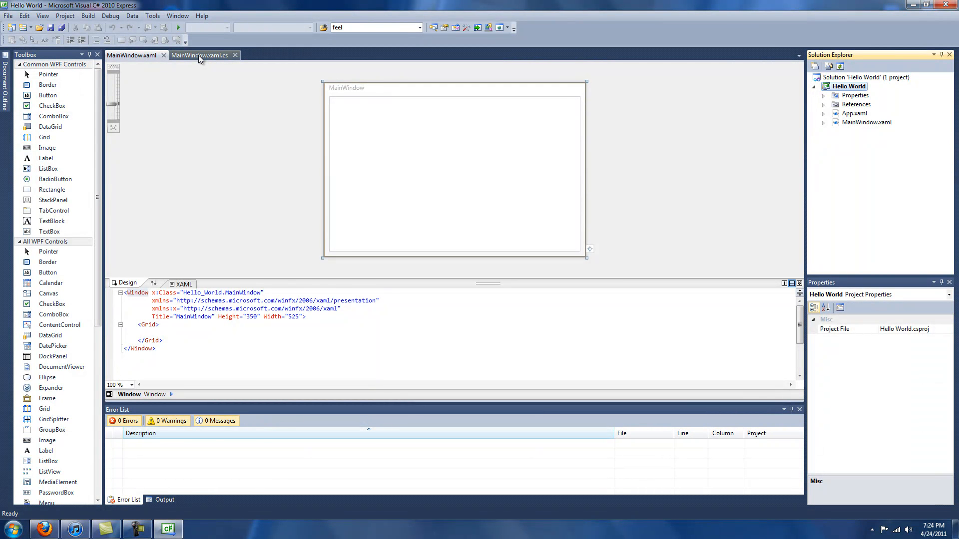
mouse_move(200, 55)
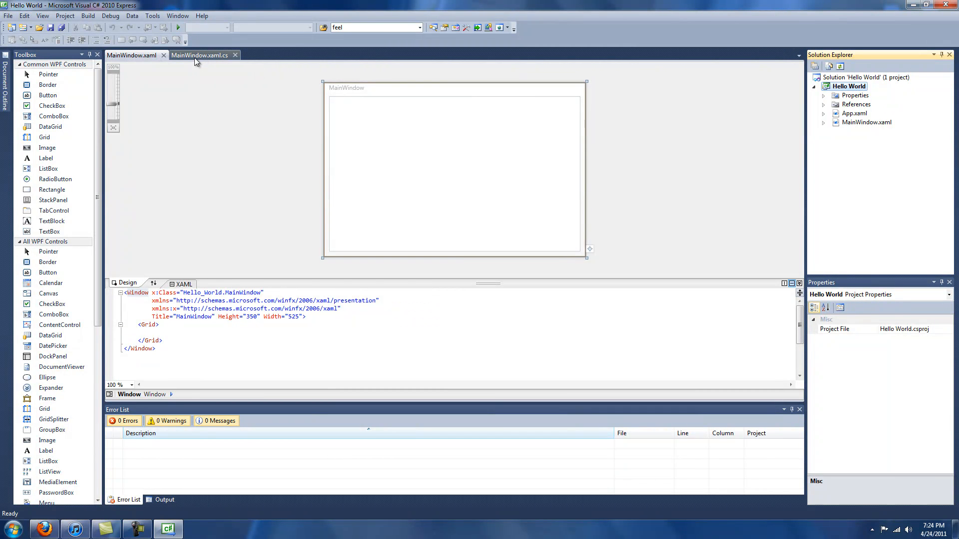
mouse_move(199, 55)
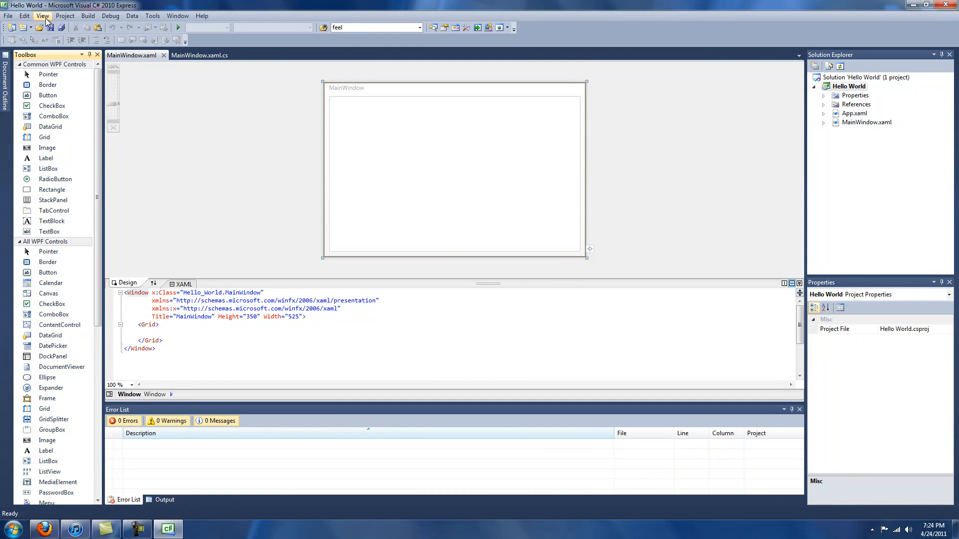
click(42, 15)
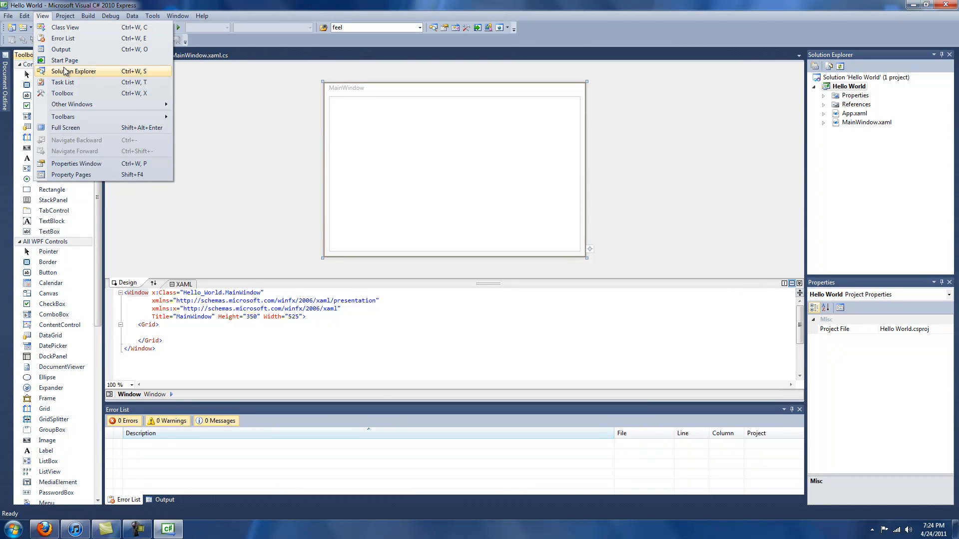
mouse_move(79, 98)
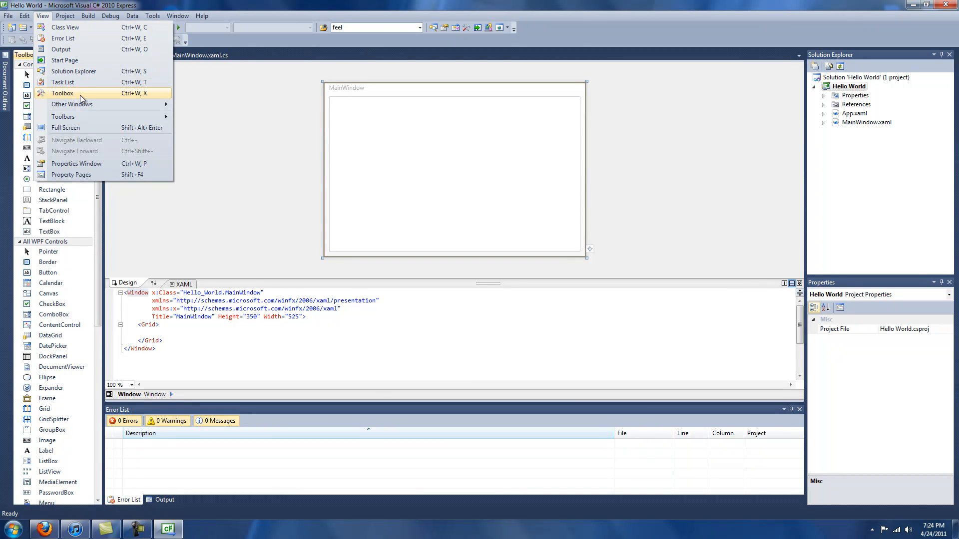
mouse_move(82, 165)
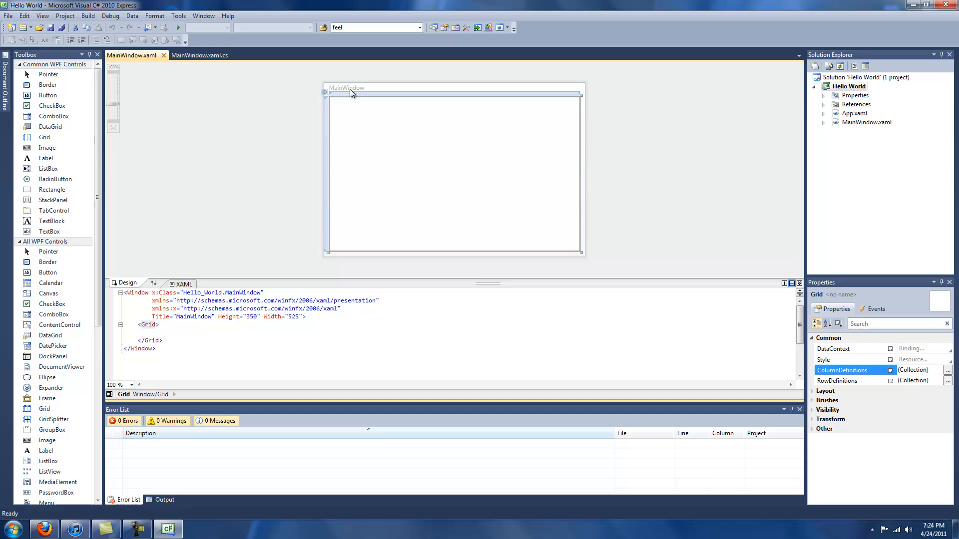
Set the main window's Title property to 'Hello World Tutorial'.
click(345, 88)
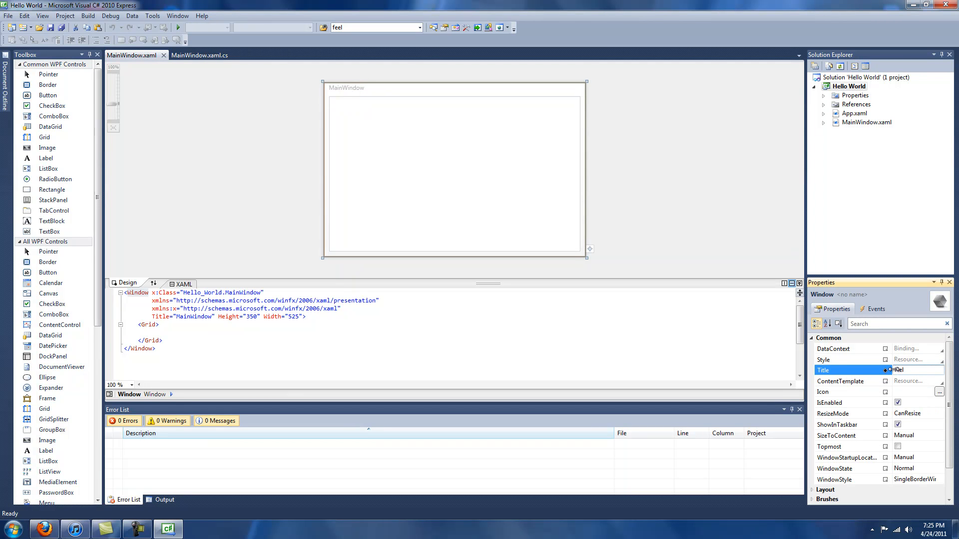
text(Hello W)
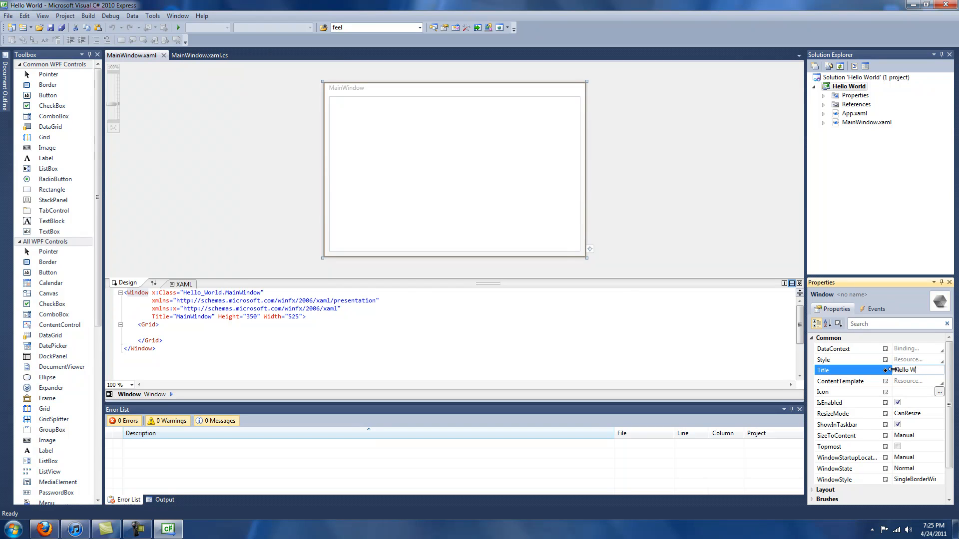
text(orld Tutorial)
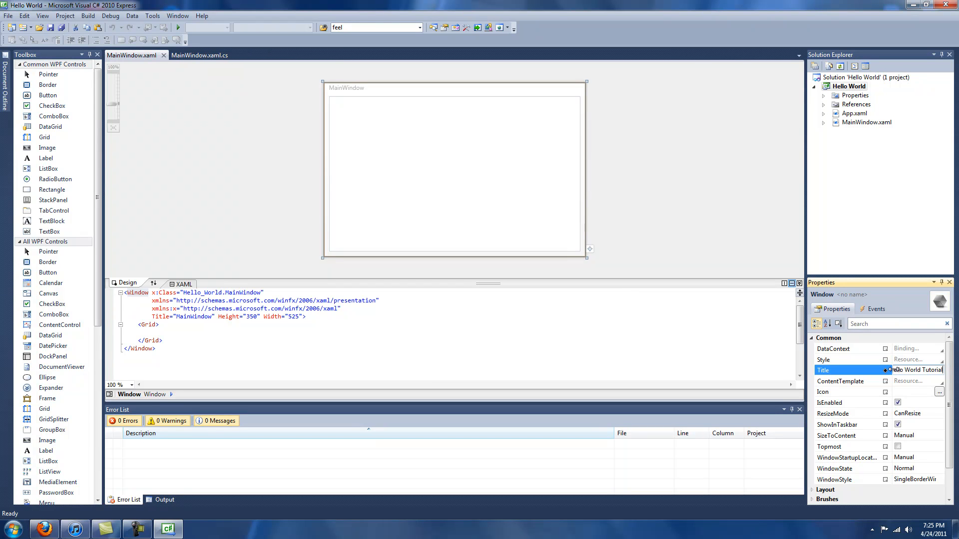
text(Hello World Tutorial)
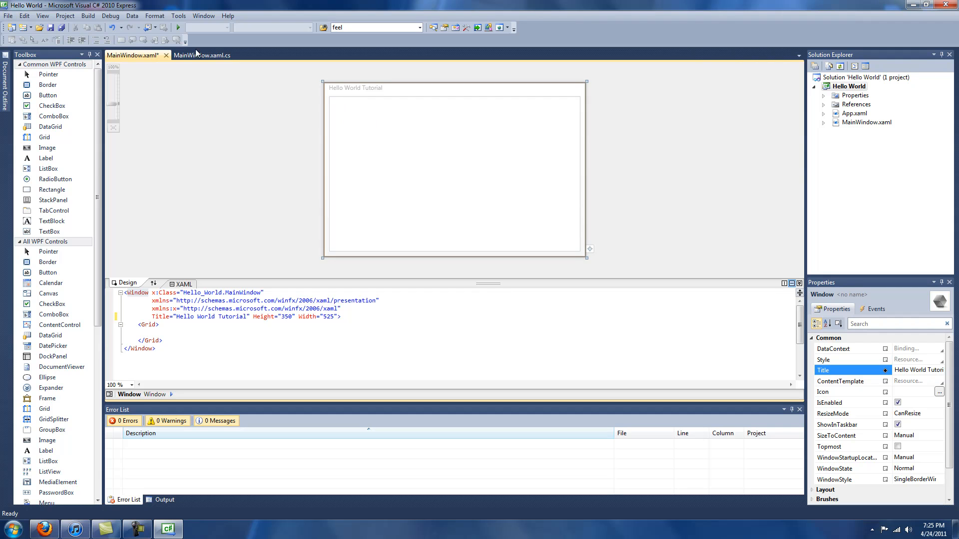
Add a button to the window, enlarge it, and set its Content to 'Click Me'.
click(47, 94)
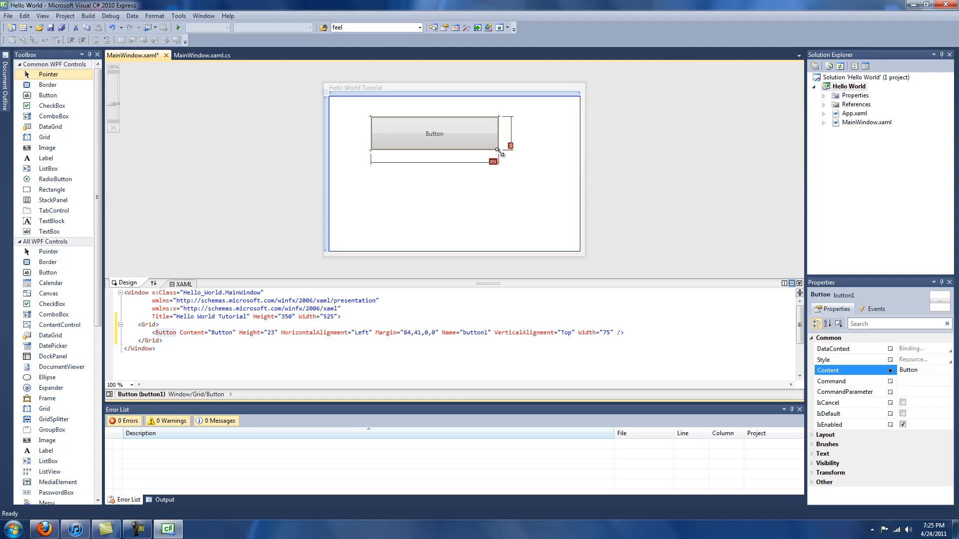
drag(497, 150, 524, 138)
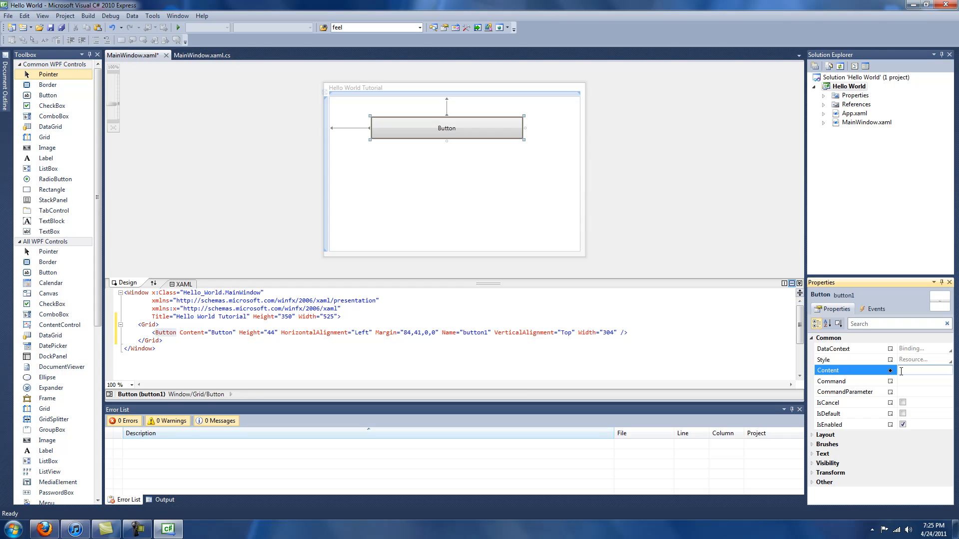
click(911, 370)
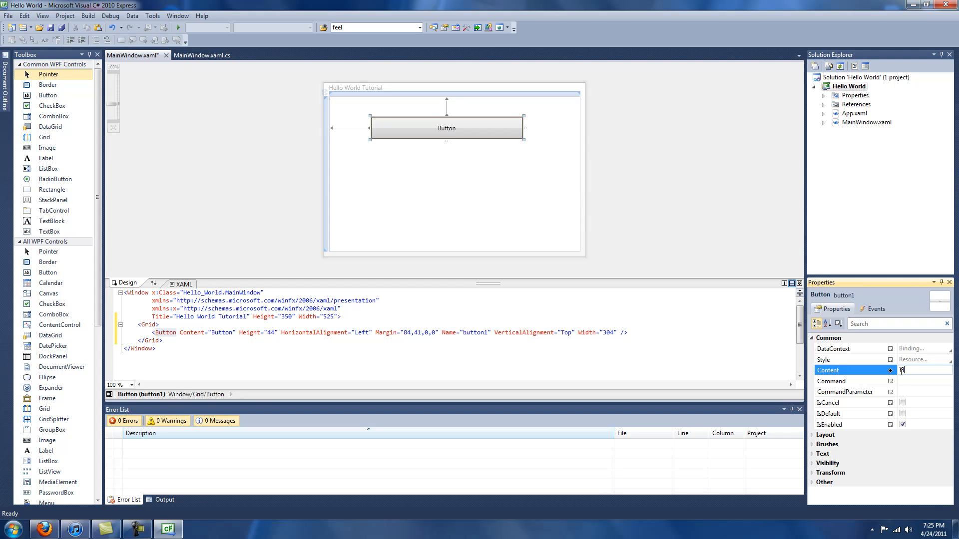
text(Click Me)
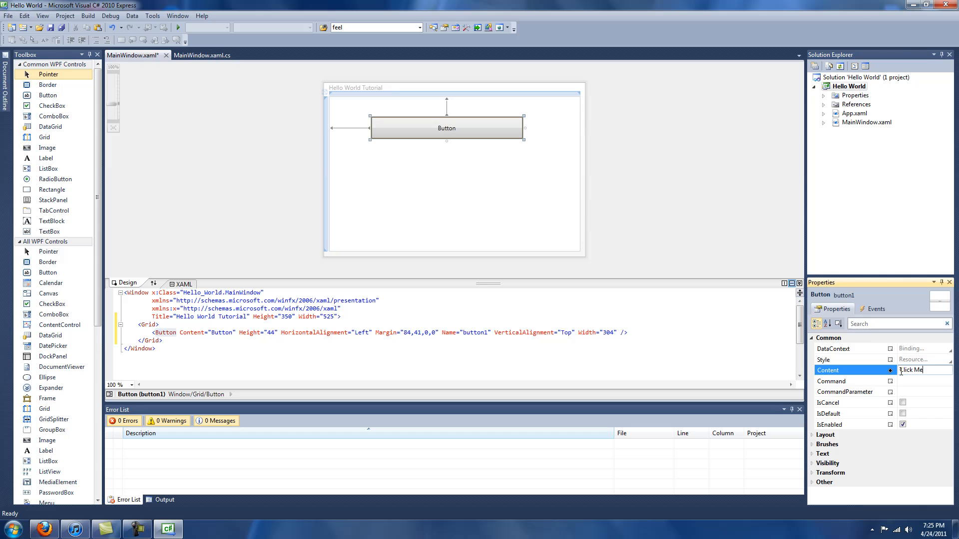
text(Click Me)
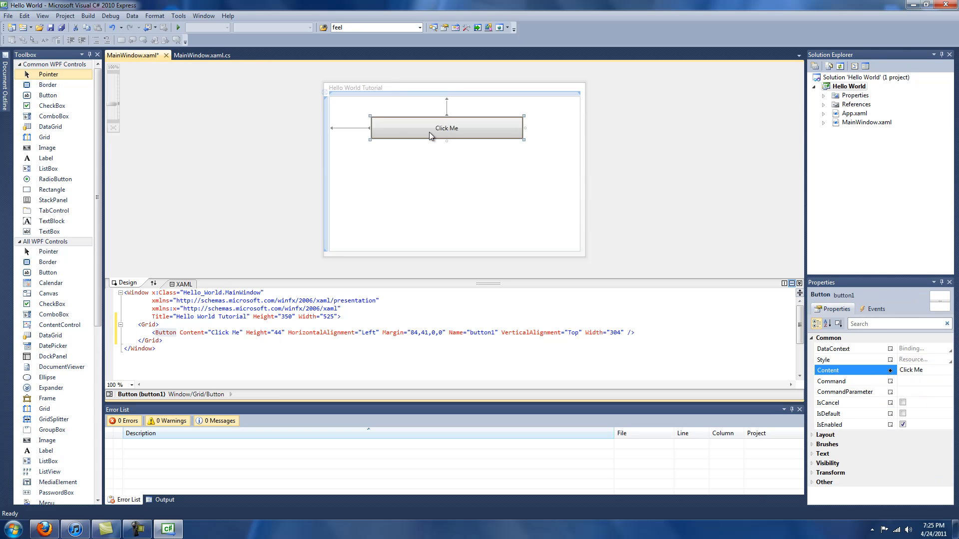
mouse_move(434, 131)
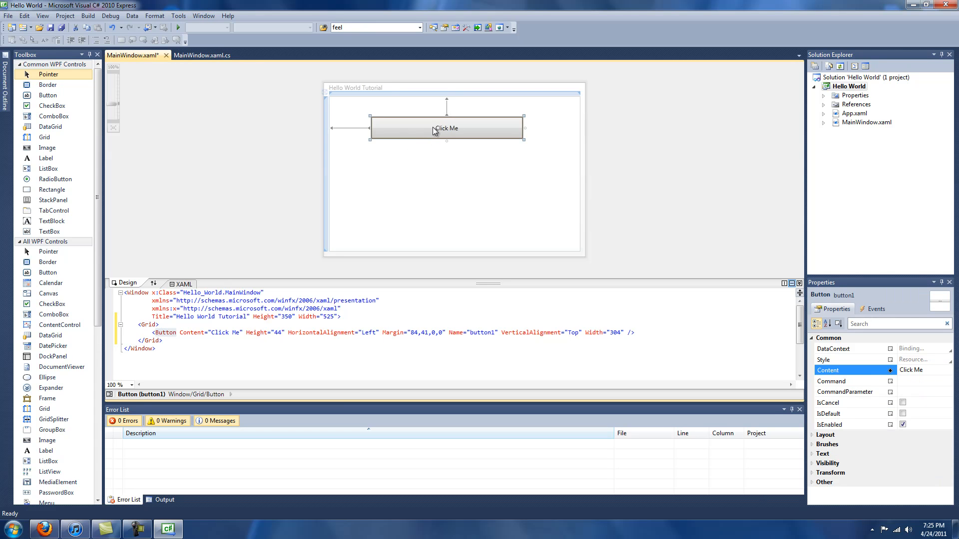
Generate the empty button1_Click handler and view it in MainWindow.xaml.cs.
double_click(446, 128)
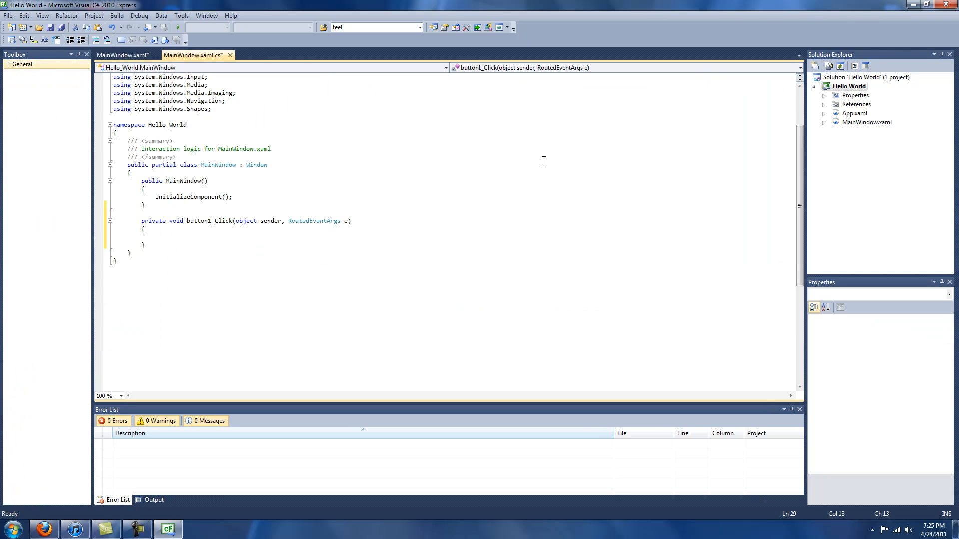
scroll(up, 3)
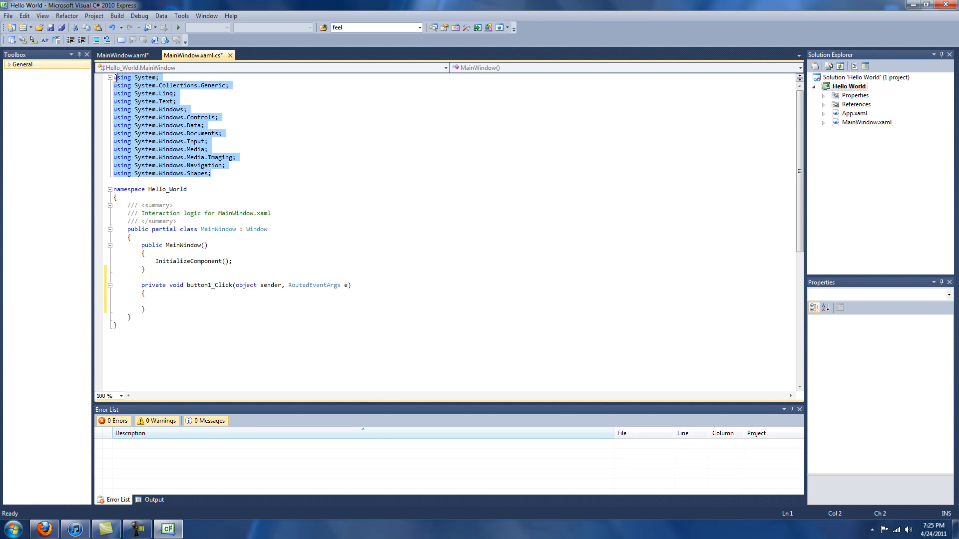
click(210, 174)
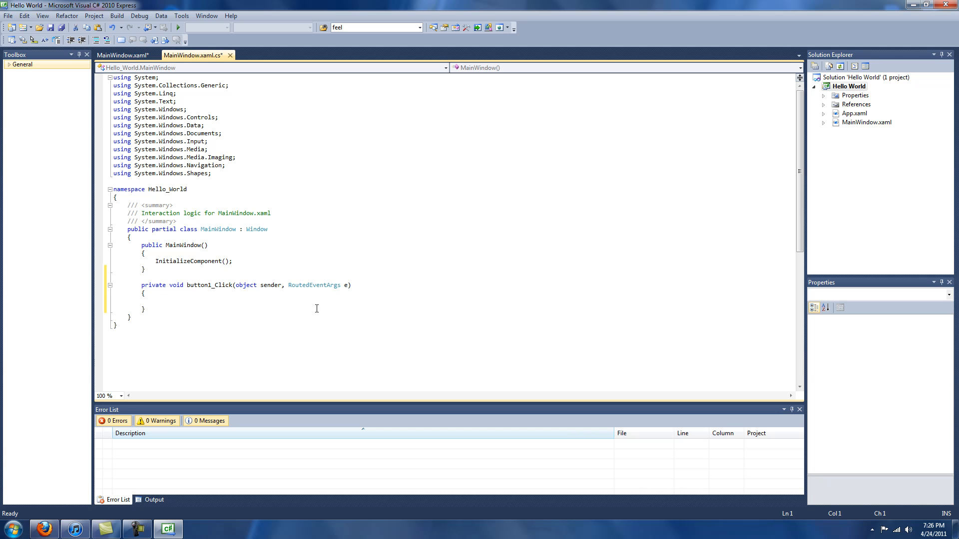
Write MessageBox.Show("Hello World"); inside the button1_Click handler.
drag(140, 285, 199, 285)
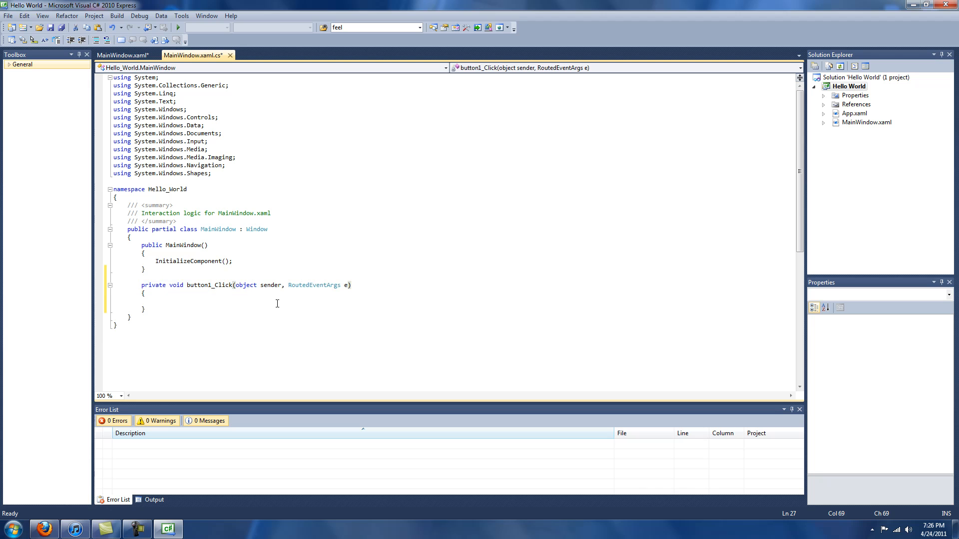
text(mess)
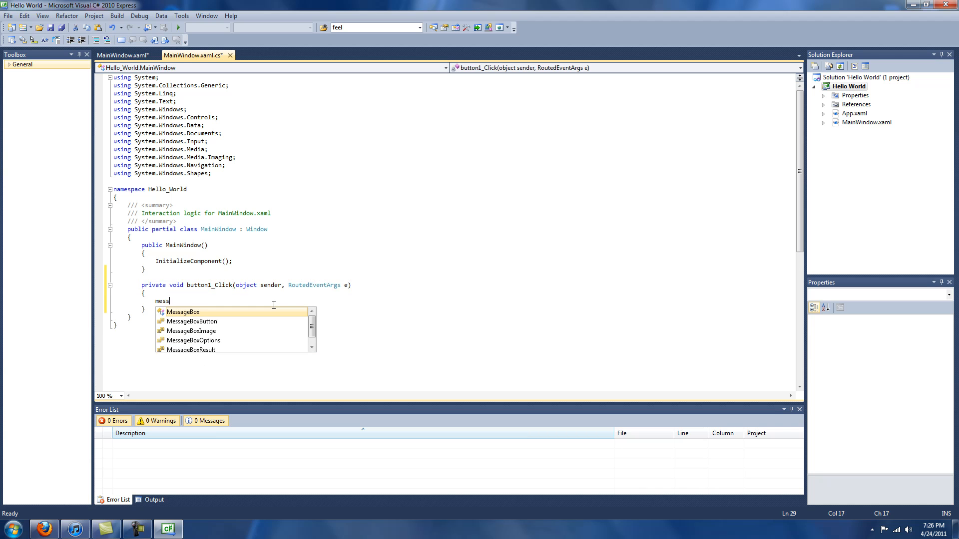
text(abe)
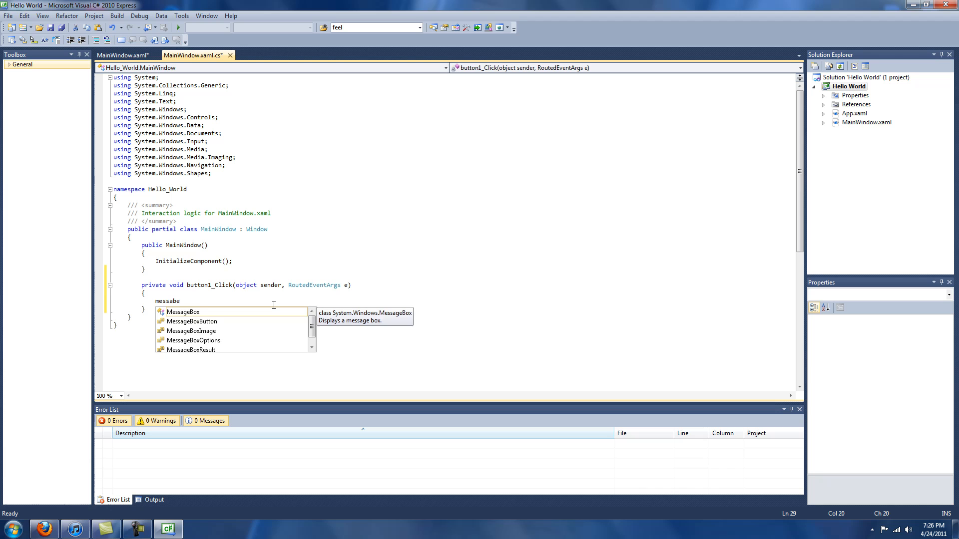
key(Tab)
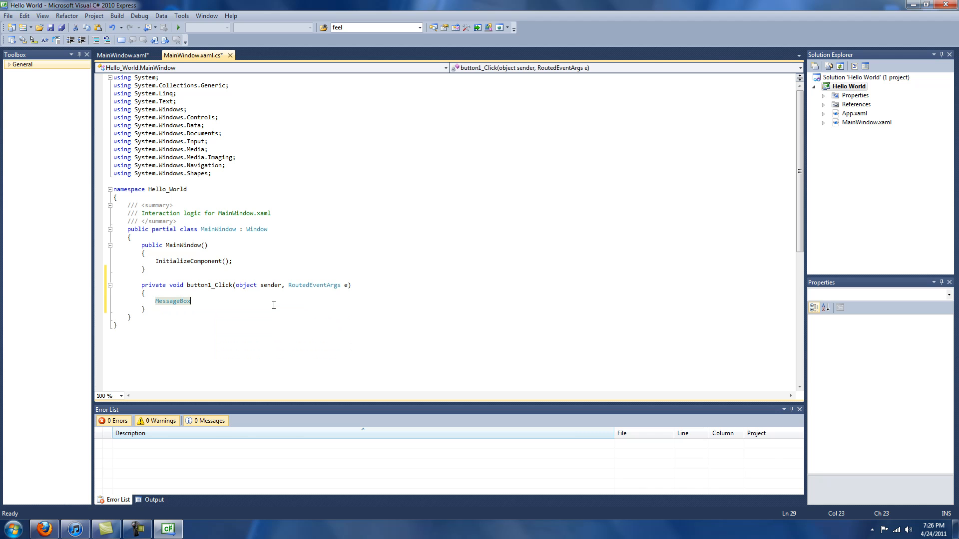
text(.sho)
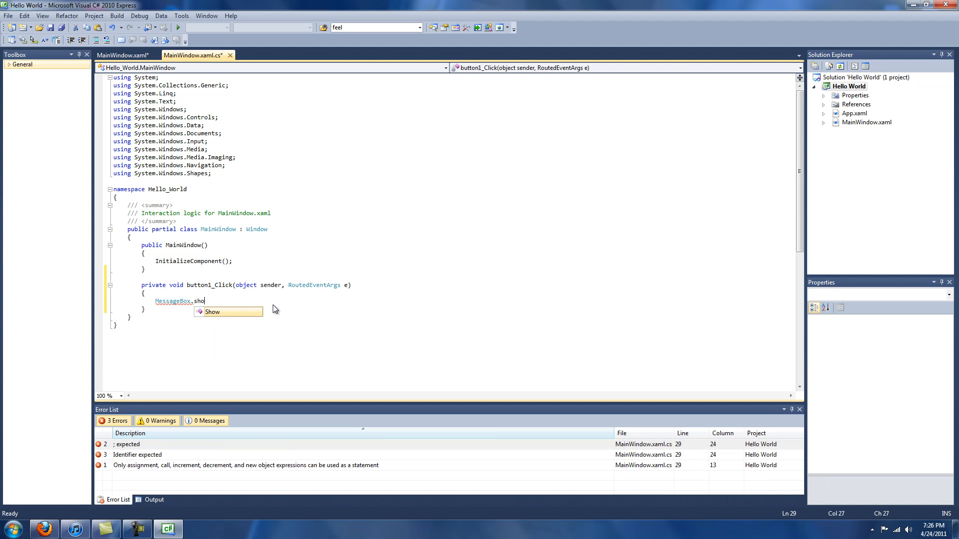
text(w(")
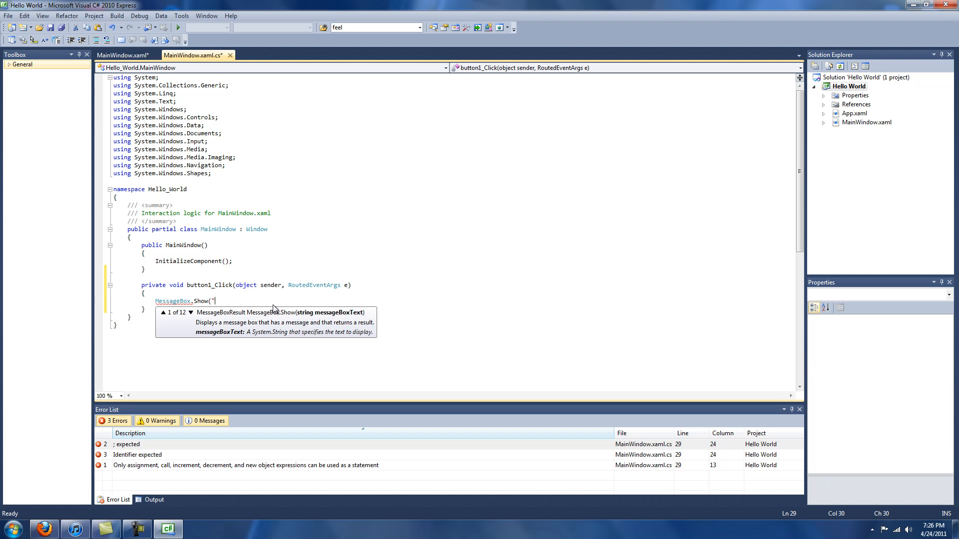
text(Hellow WOrld)
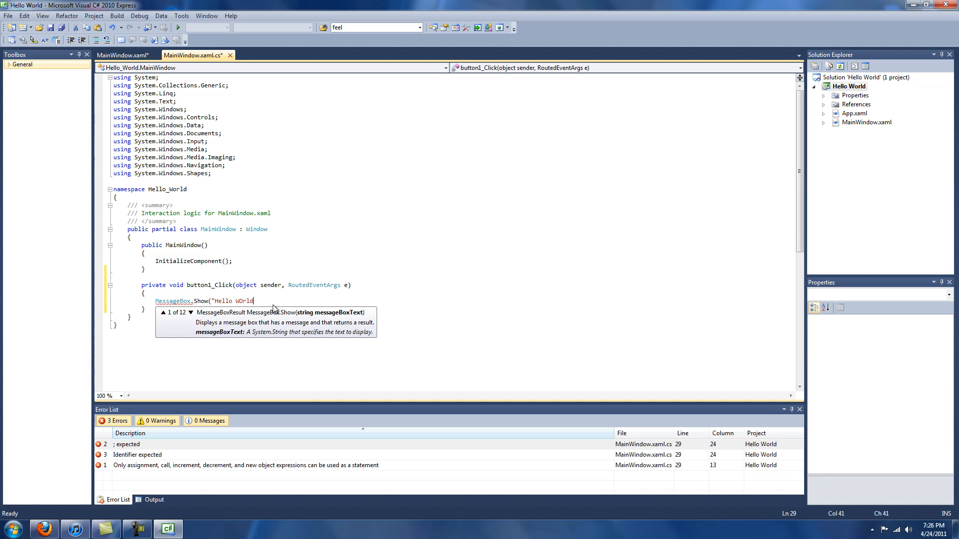
text("World")
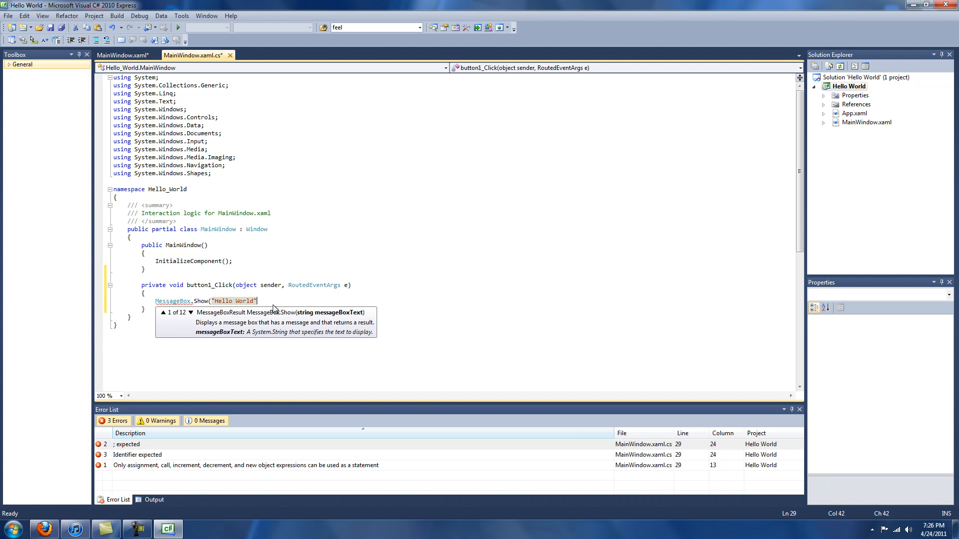
text())
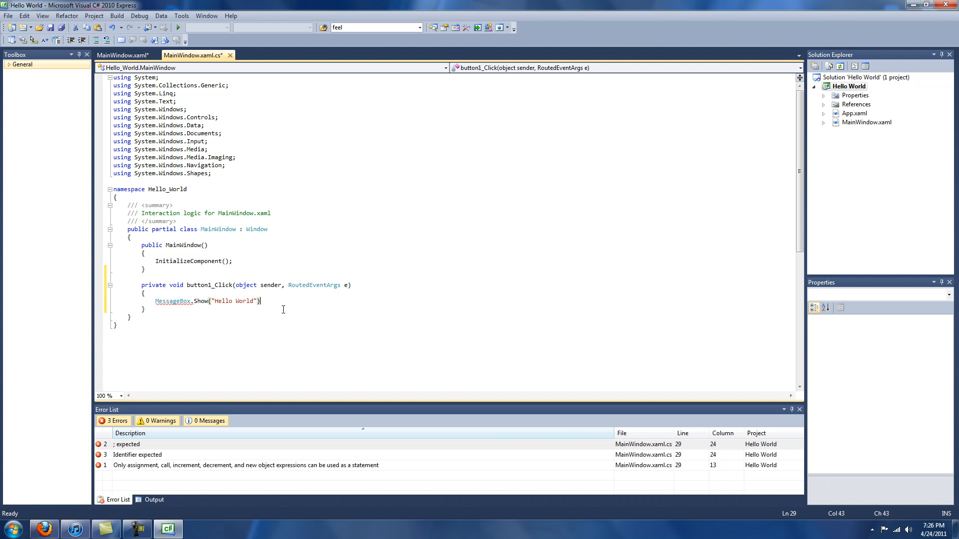
text(;)
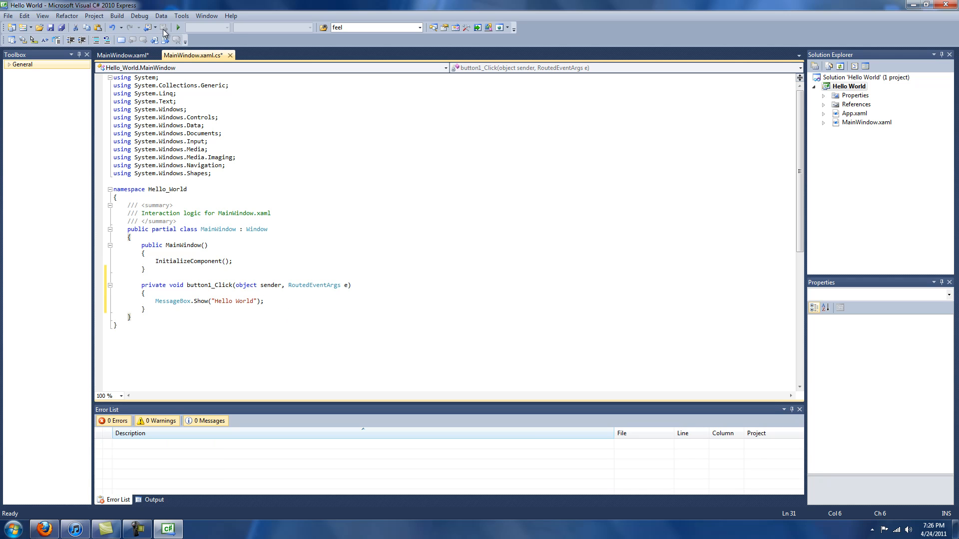
Run the app, confirm Click Me shows 'Hello World', add the missing semicolon, and relaunch.
click(177, 28)
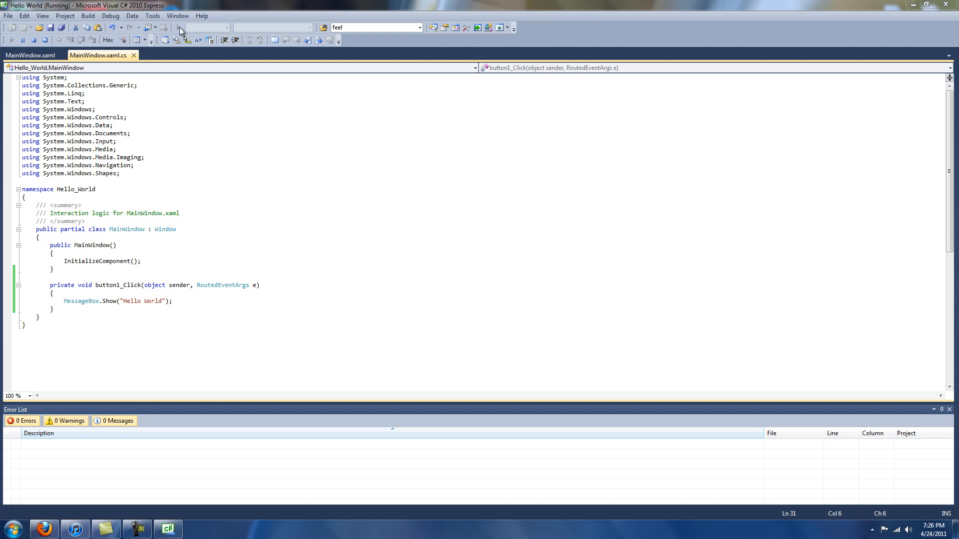
click(209, 134)
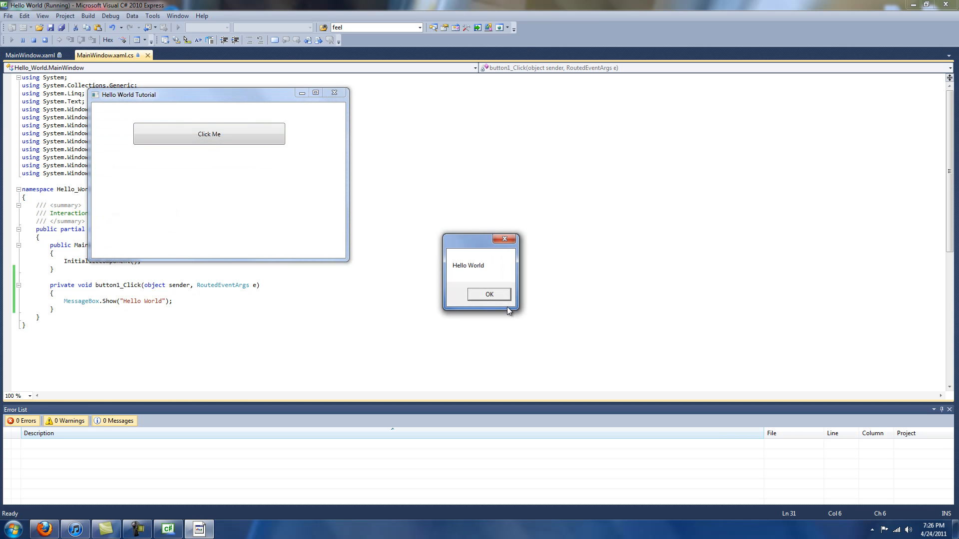
click(488, 294)
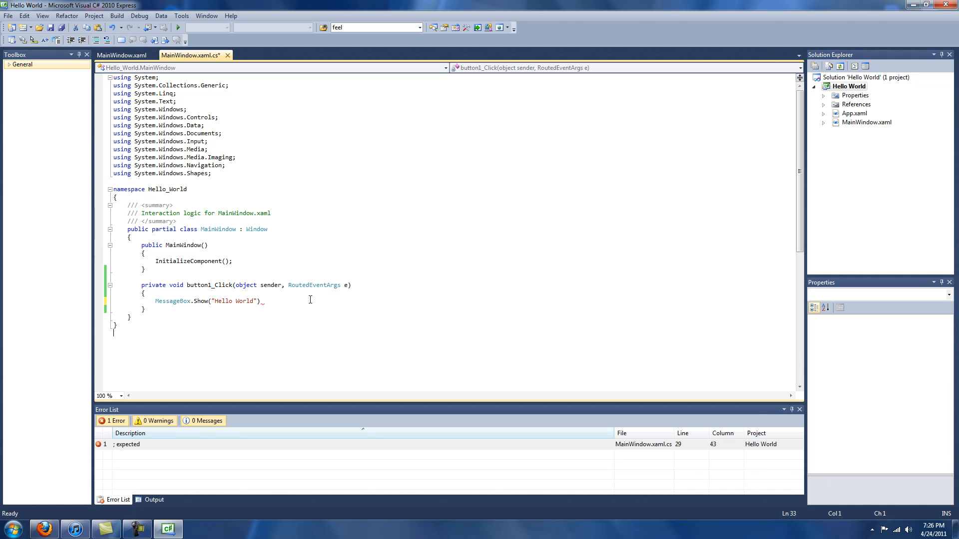
text(;)
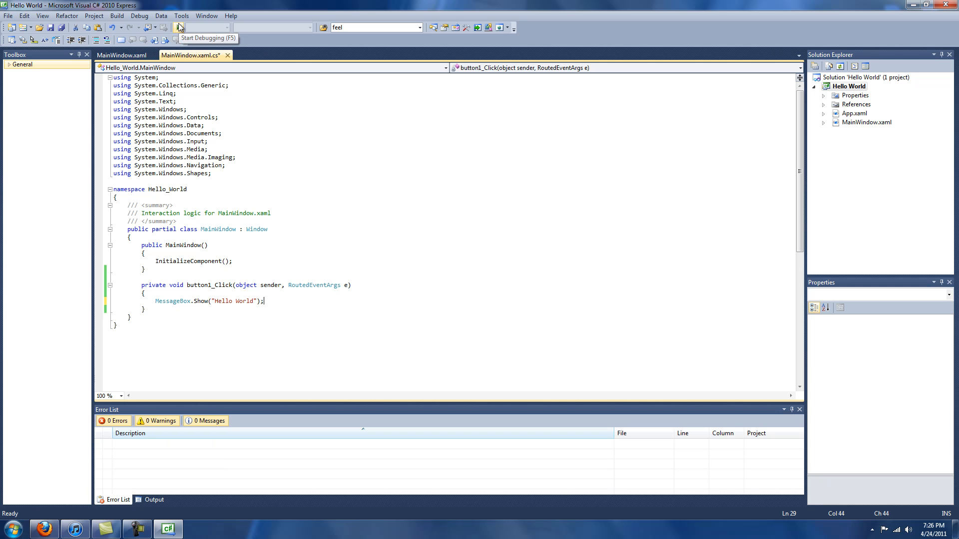
click(177, 27)
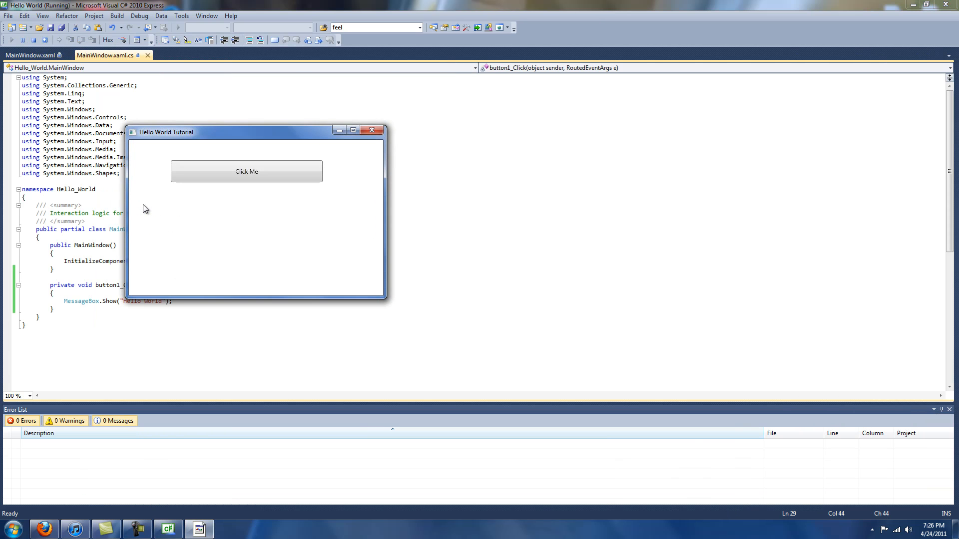